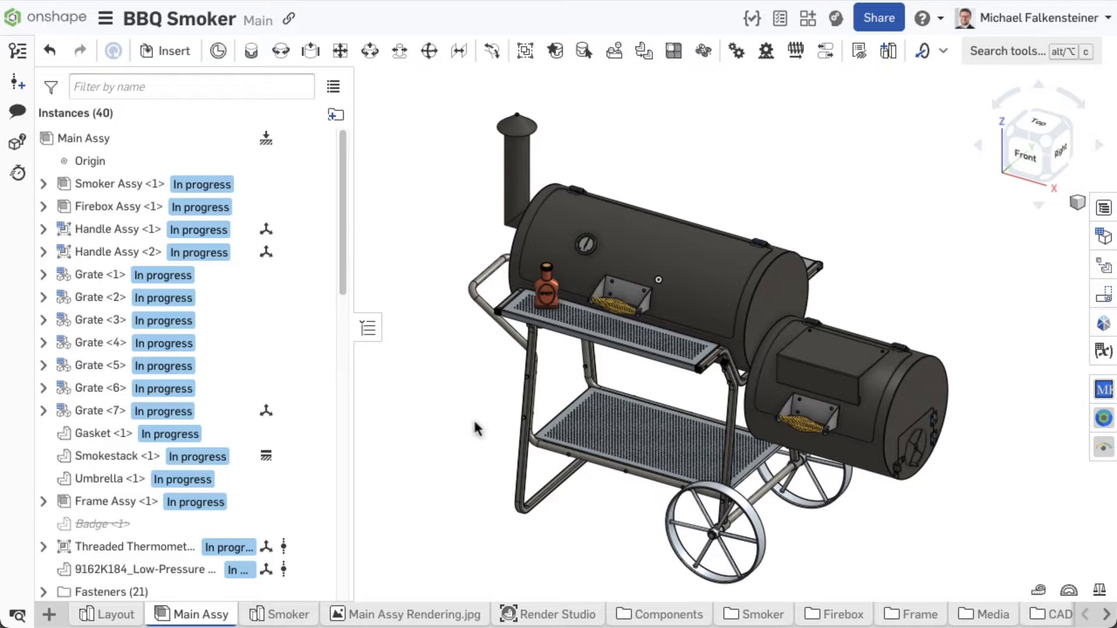
mouse_move(289, 206)
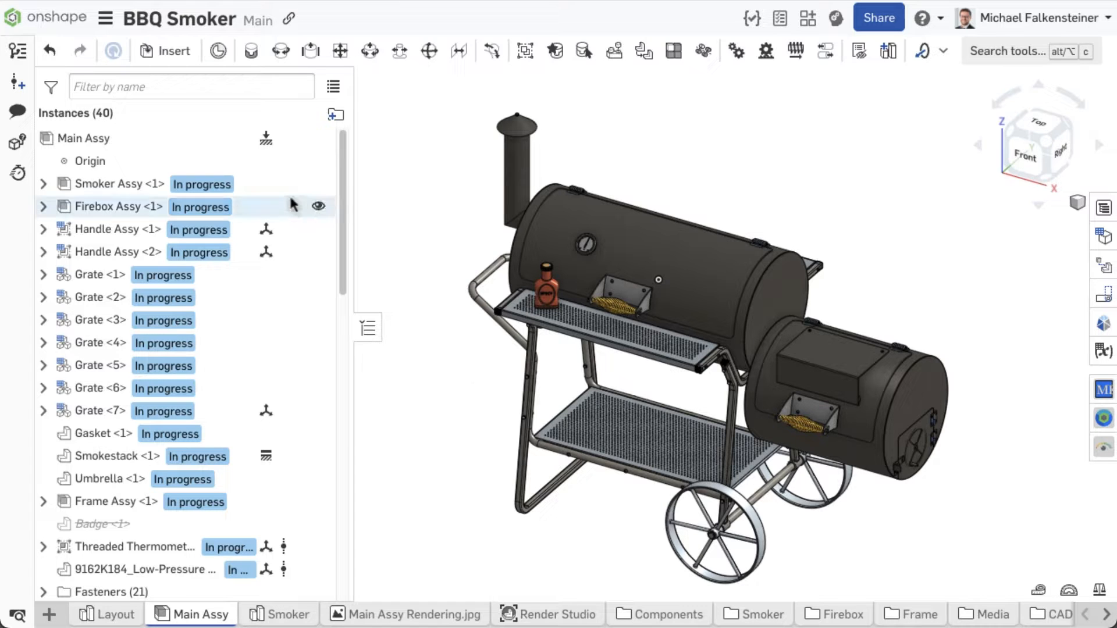
mouse_move(118, 207)
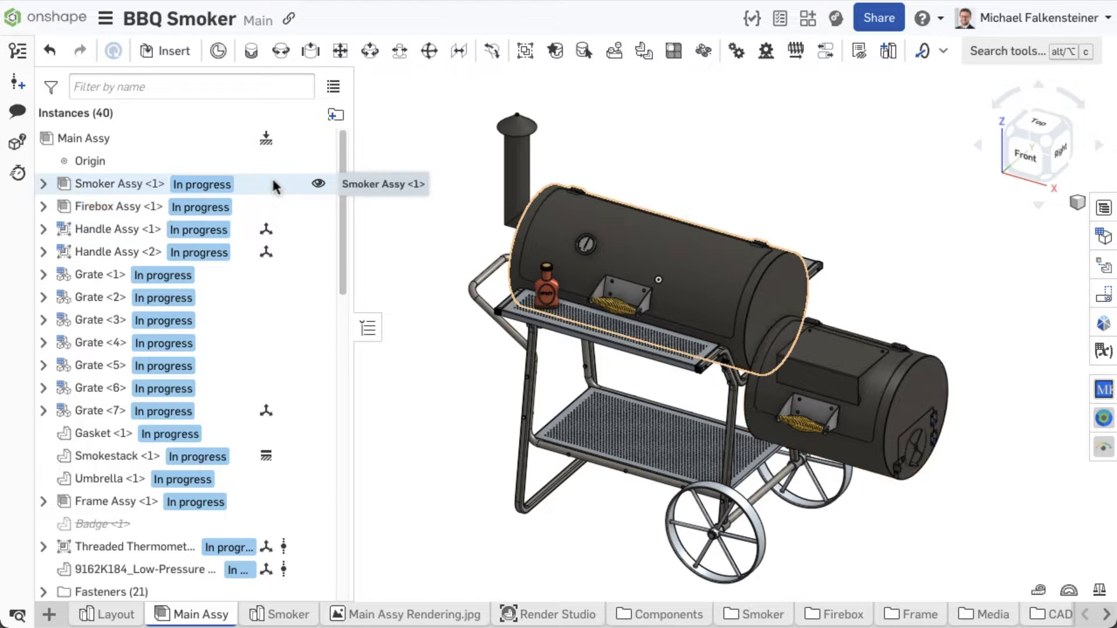
Bring up the context menu for the Smoker Assy <1> instance
right_click(117, 184)
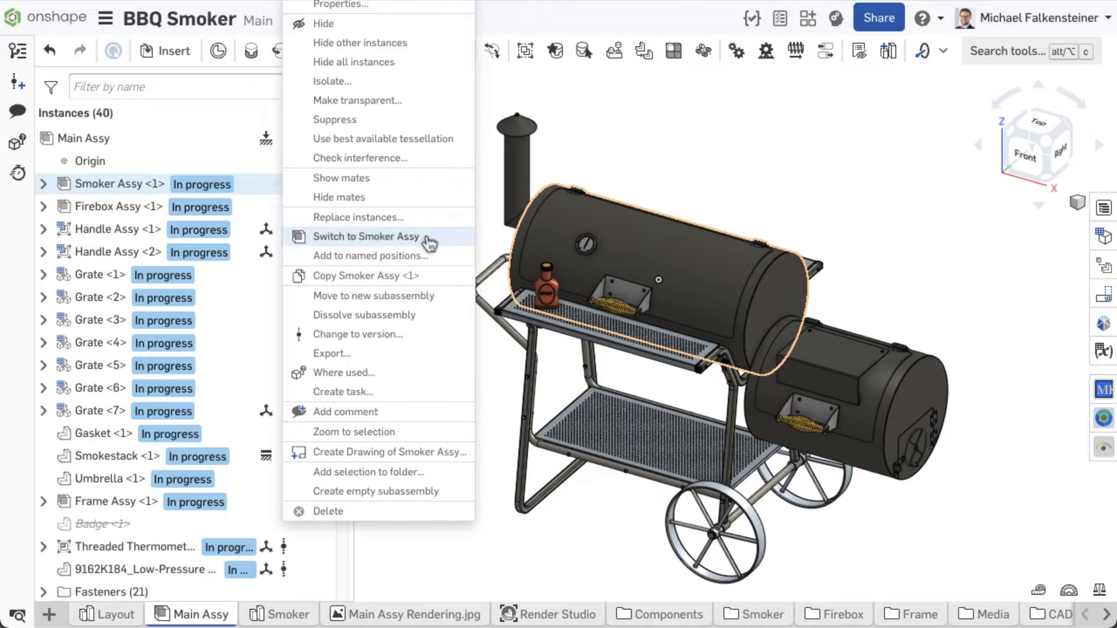
Switch to Smoker Assy and test Lid Open, then reapply Lid Closed
left_click(368, 235)
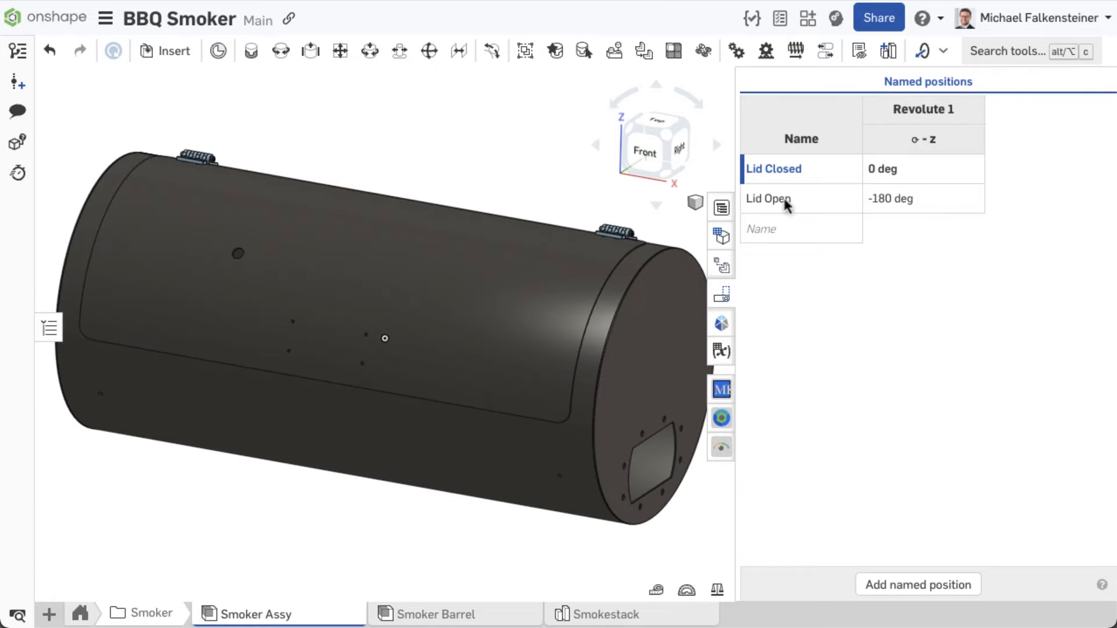
double_click(768, 198)
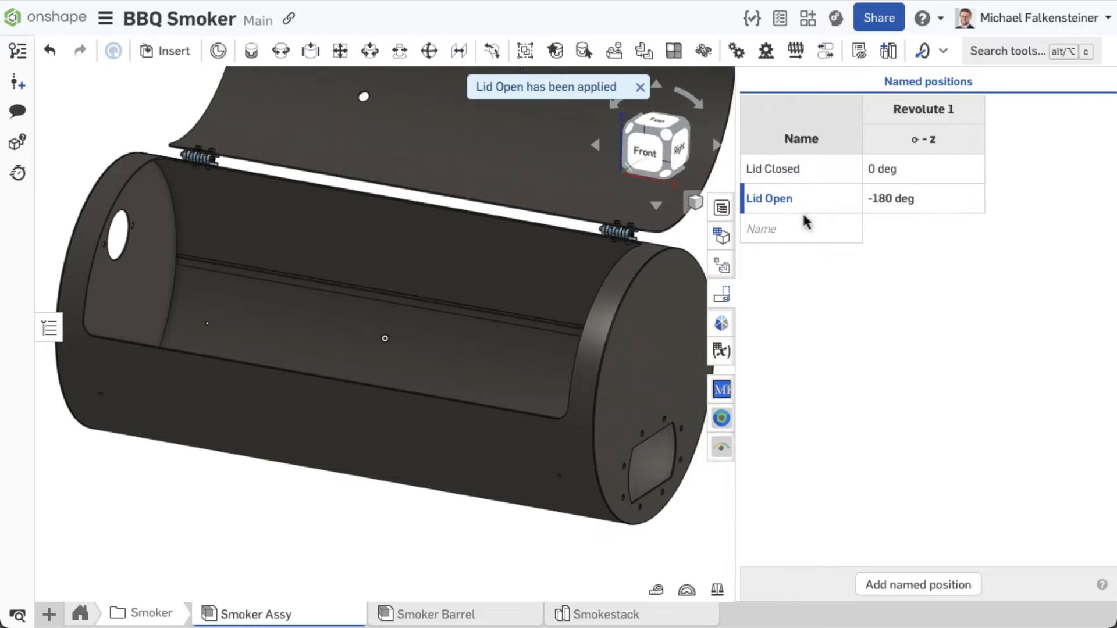
left_click(774, 169)
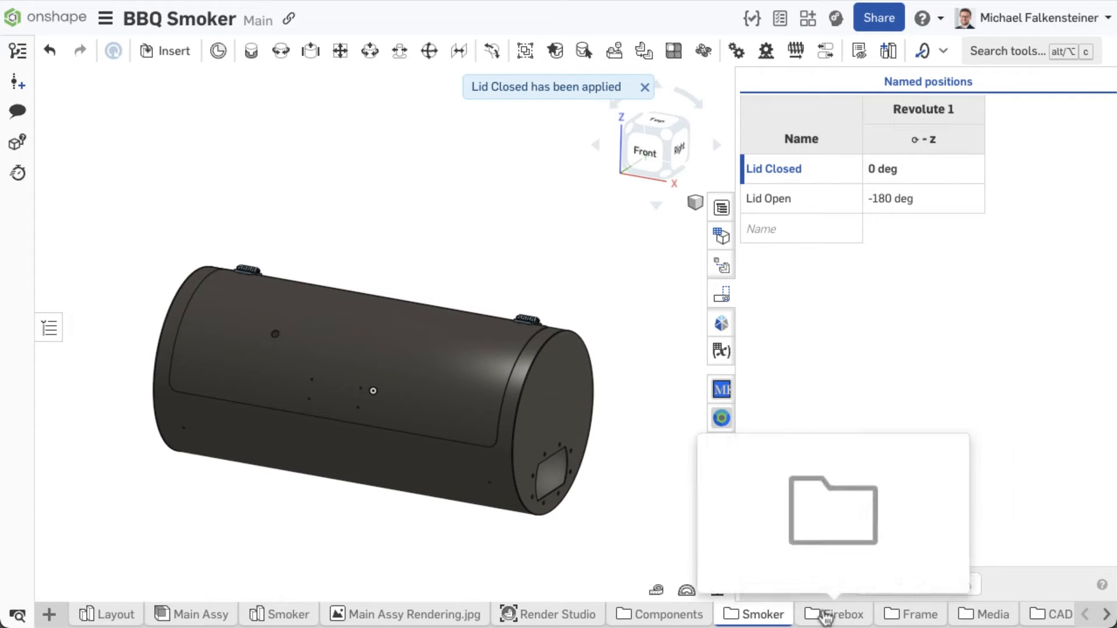
Return the Firebox Assy to its Closed position, then go back to Main Assy
left_click(841, 615)
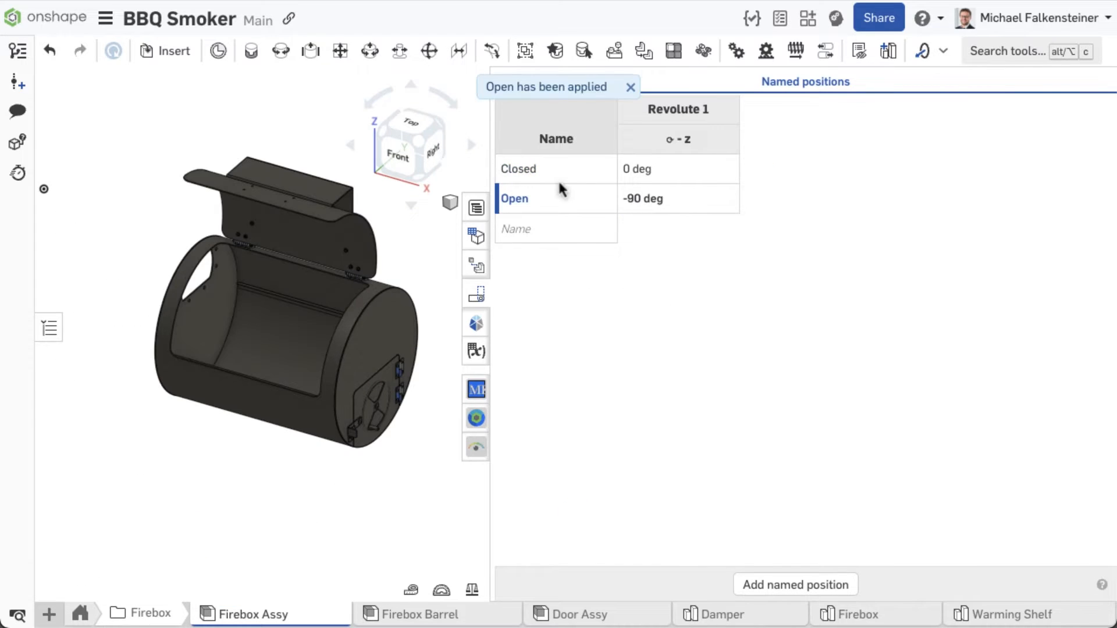
left_click(518, 169)
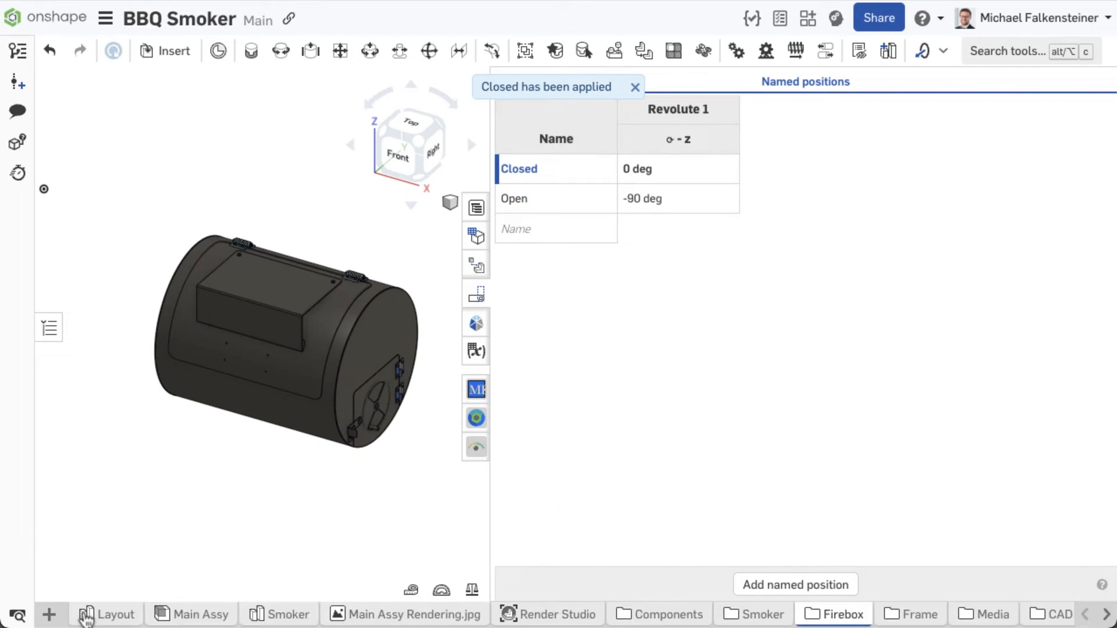
left_click(200, 614)
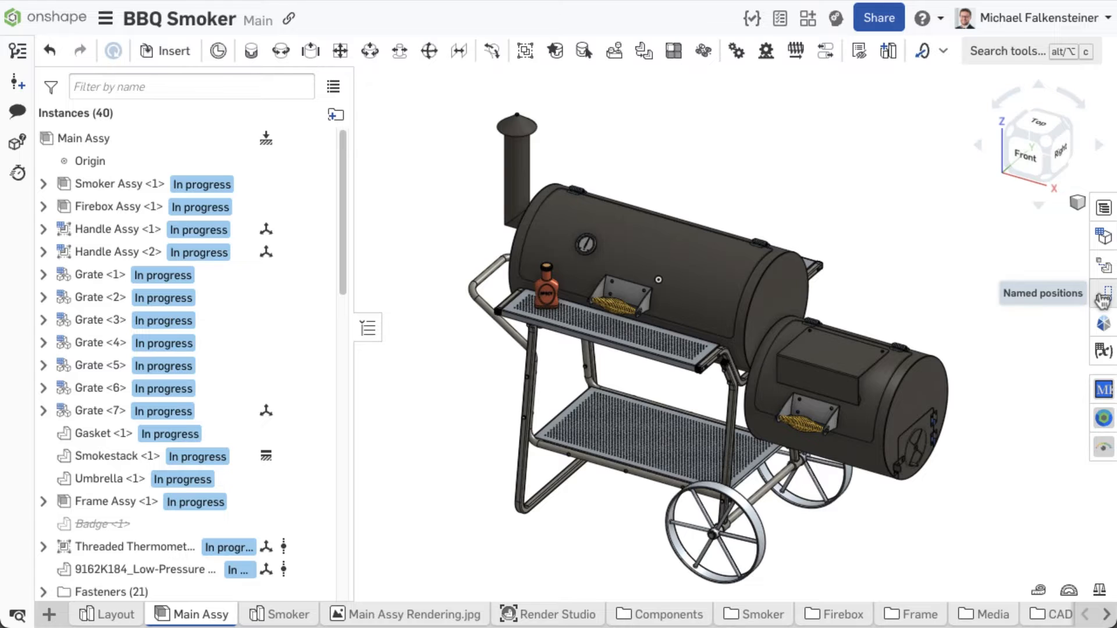
Create empty 'Open' and 'Closed' named positions in the Main Assy
left_click(1103, 295)
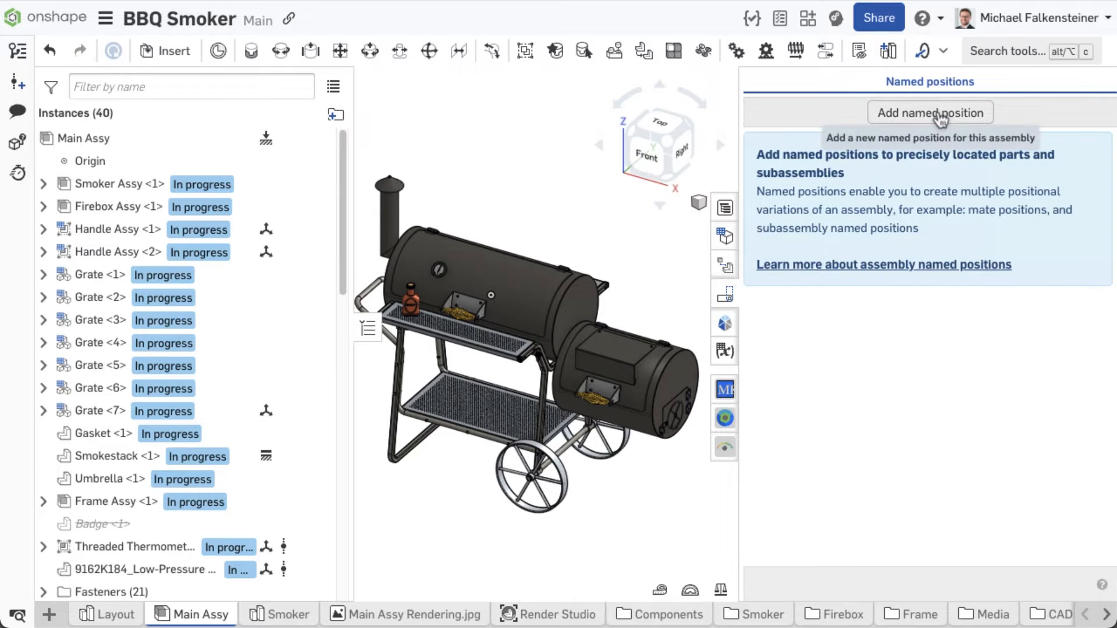
left_click(930, 113)
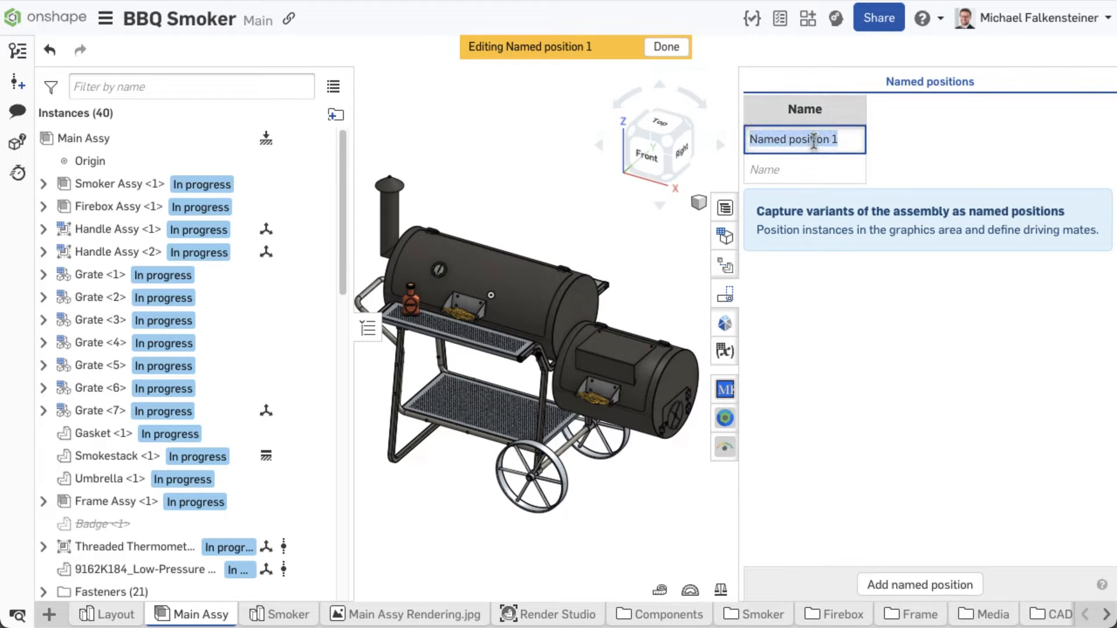
type("Open")
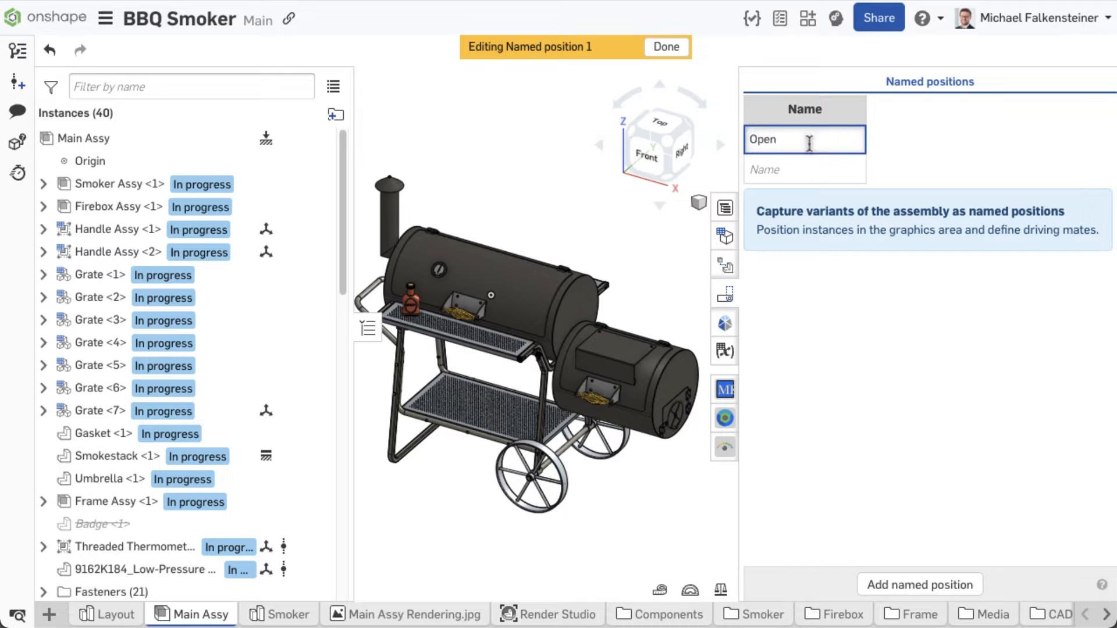
type("Closed")
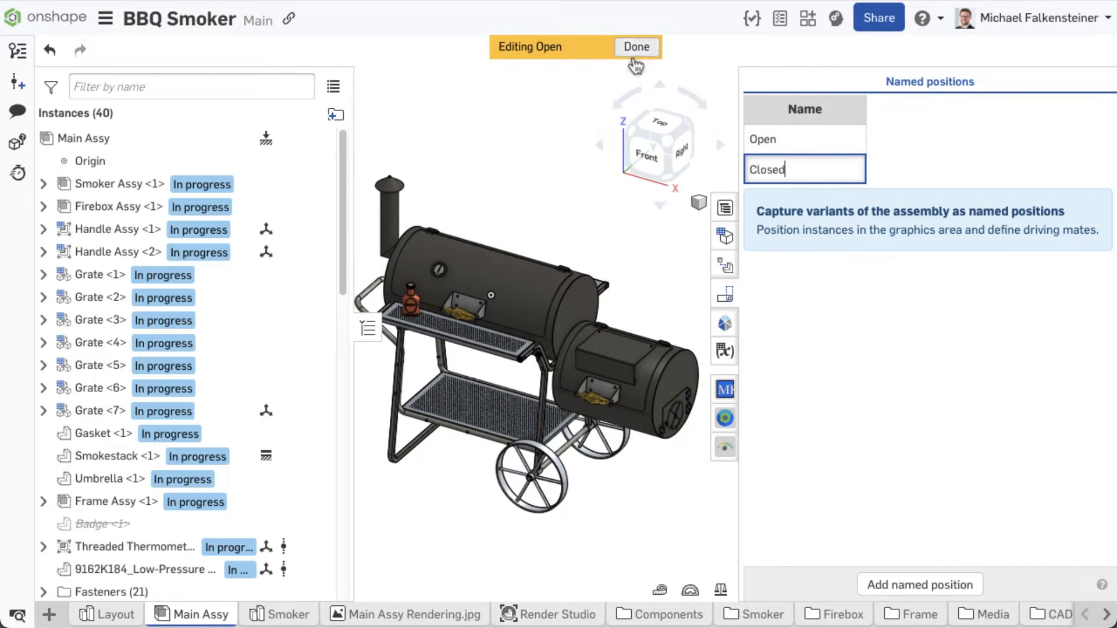
left_click(636, 48)
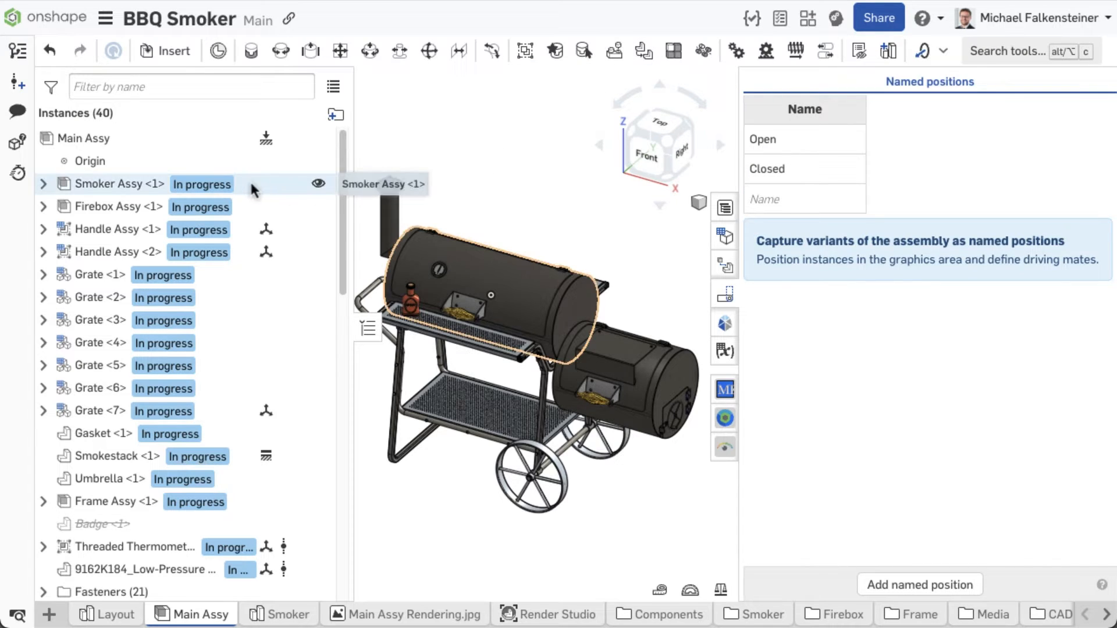
Add Smoker Assy to named positions: Open uses Lid Open, Closed uses Lid Closed
right_click(119, 184)
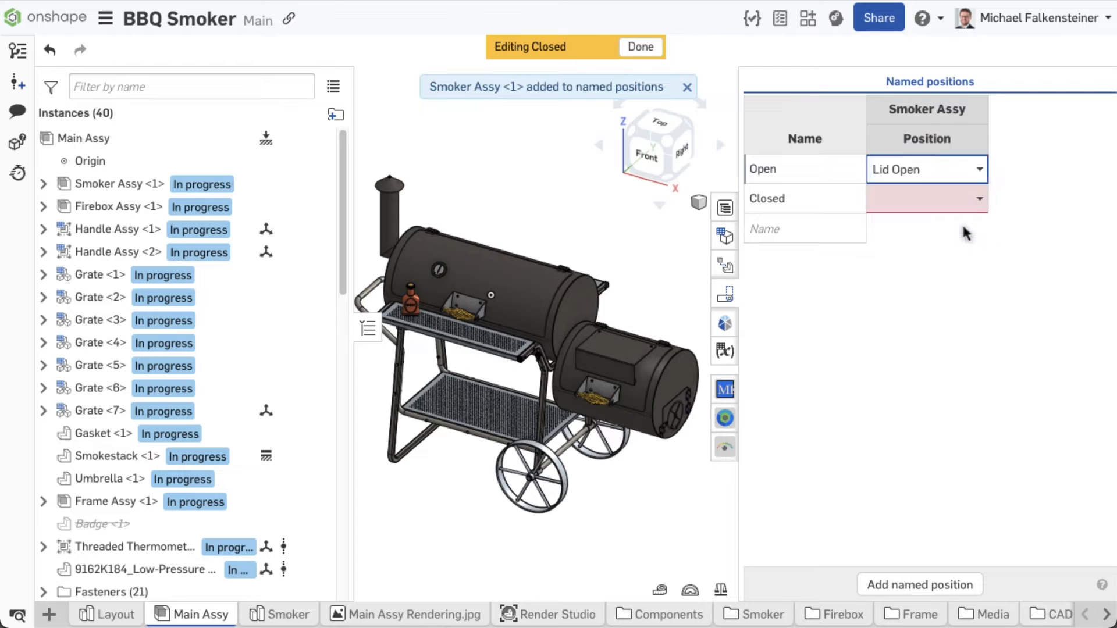
left_click(926, 199)
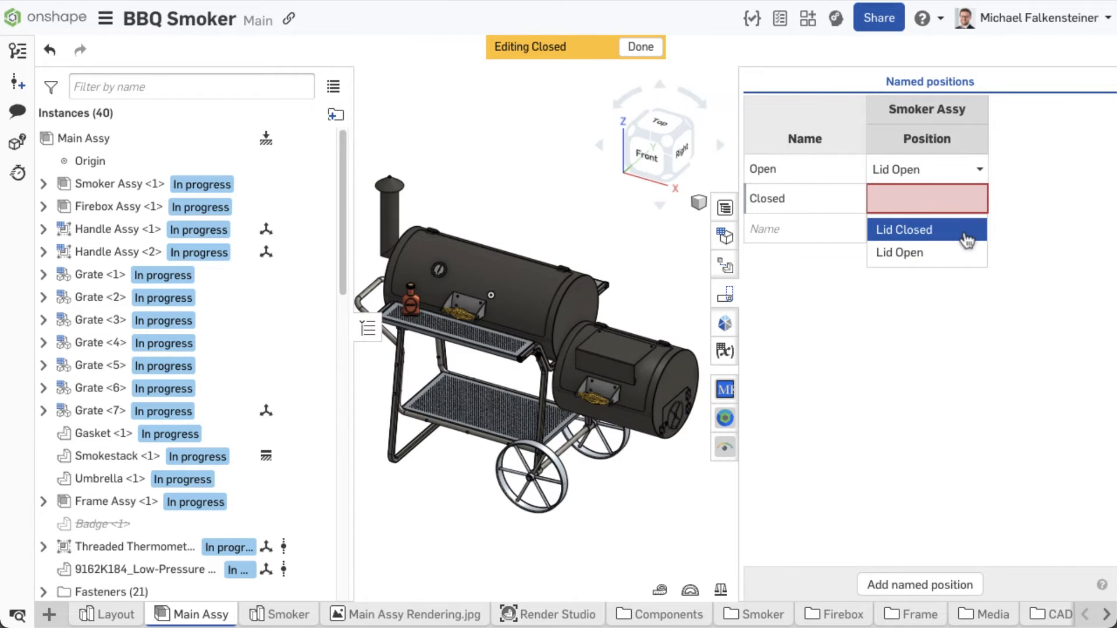
left_click(902, 229)
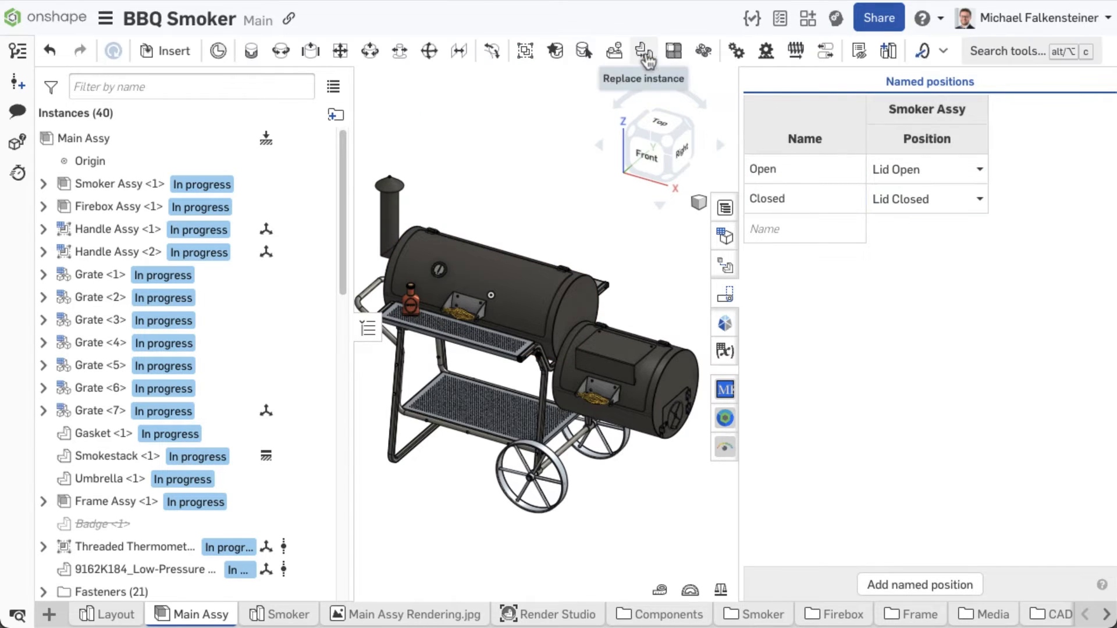
Add Firebox Assy to named positions with Open and Closed mapped to its Open and Closed
right_click(118, 207)
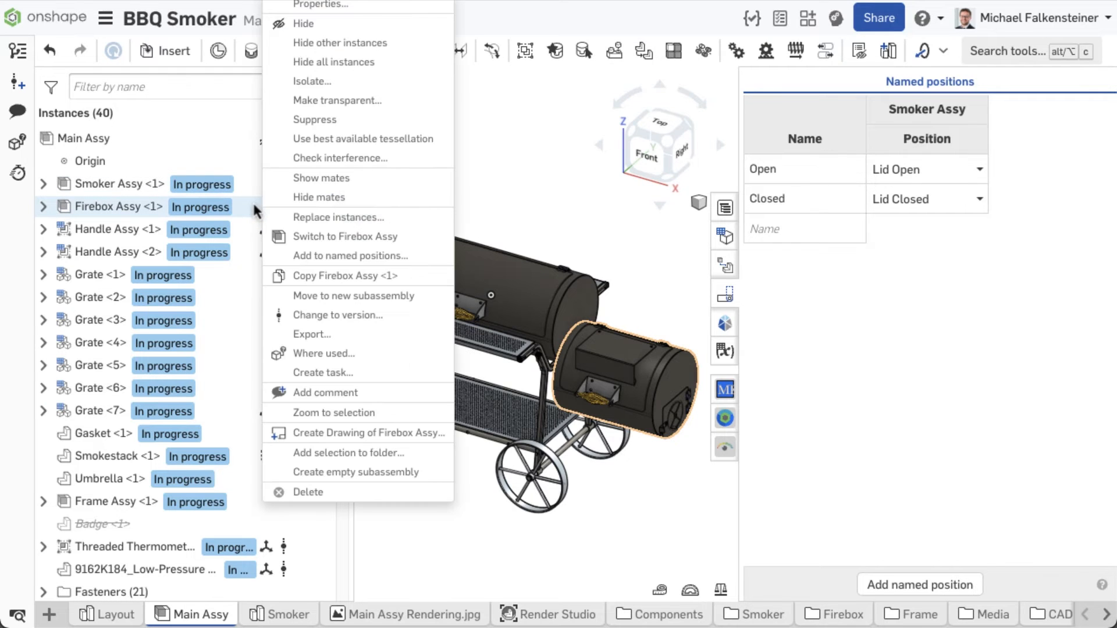
left_click(349, 256)
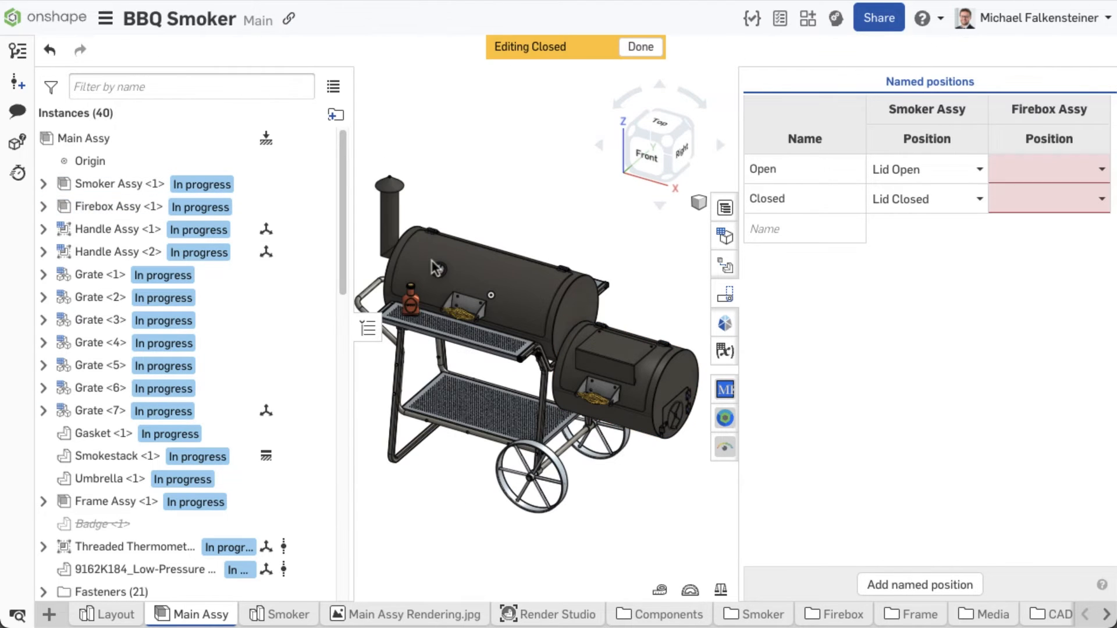
left_click(1047, 170)
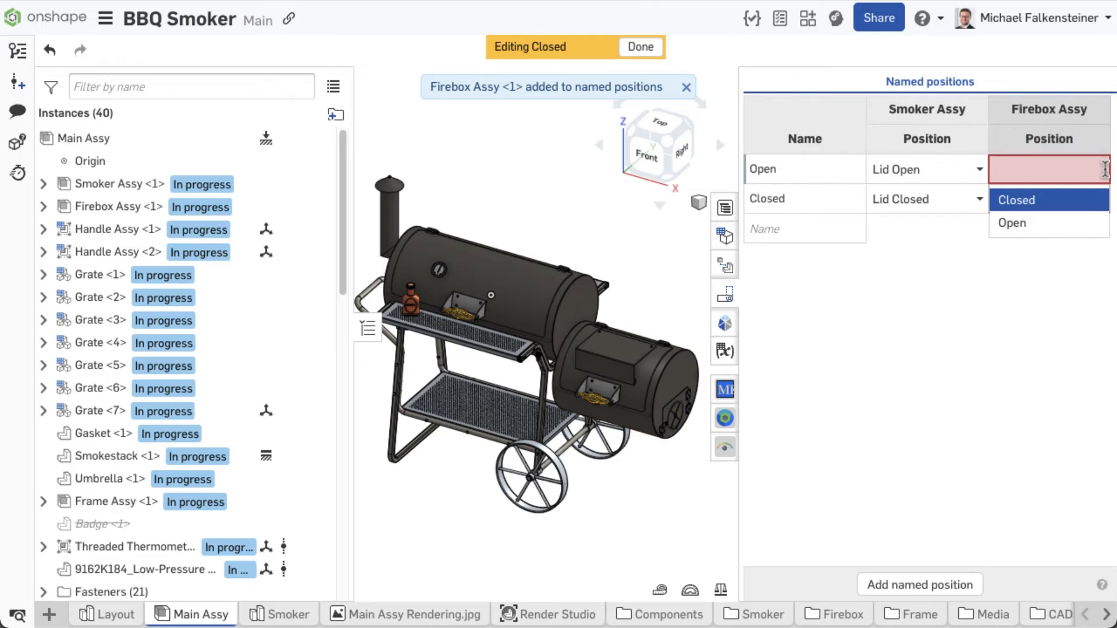
left_click(1015, 200)
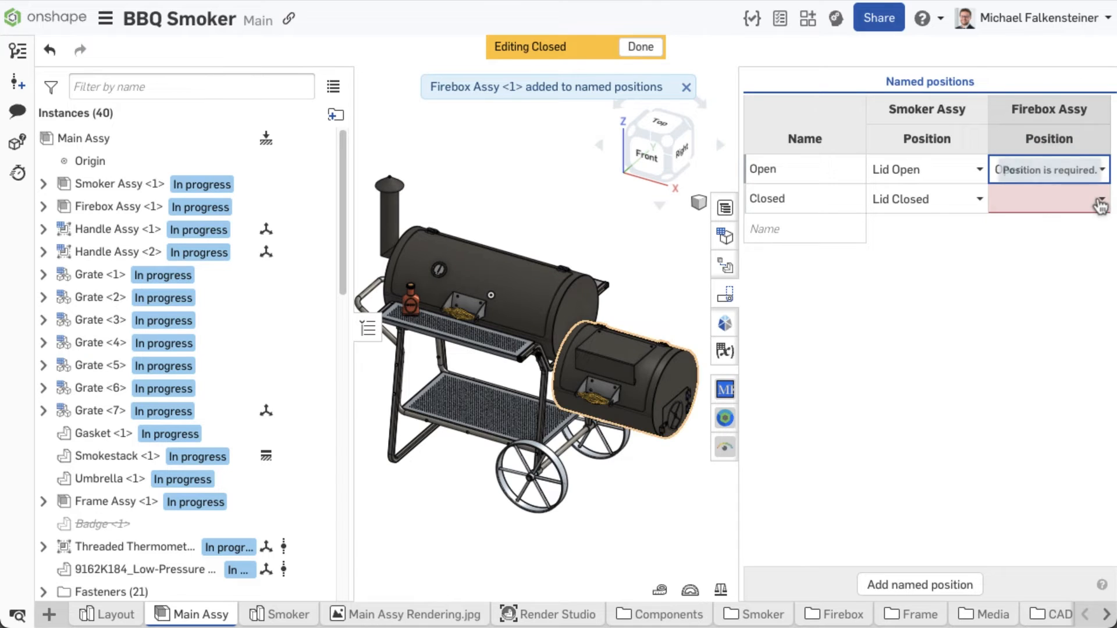
left_click(1044, 199)
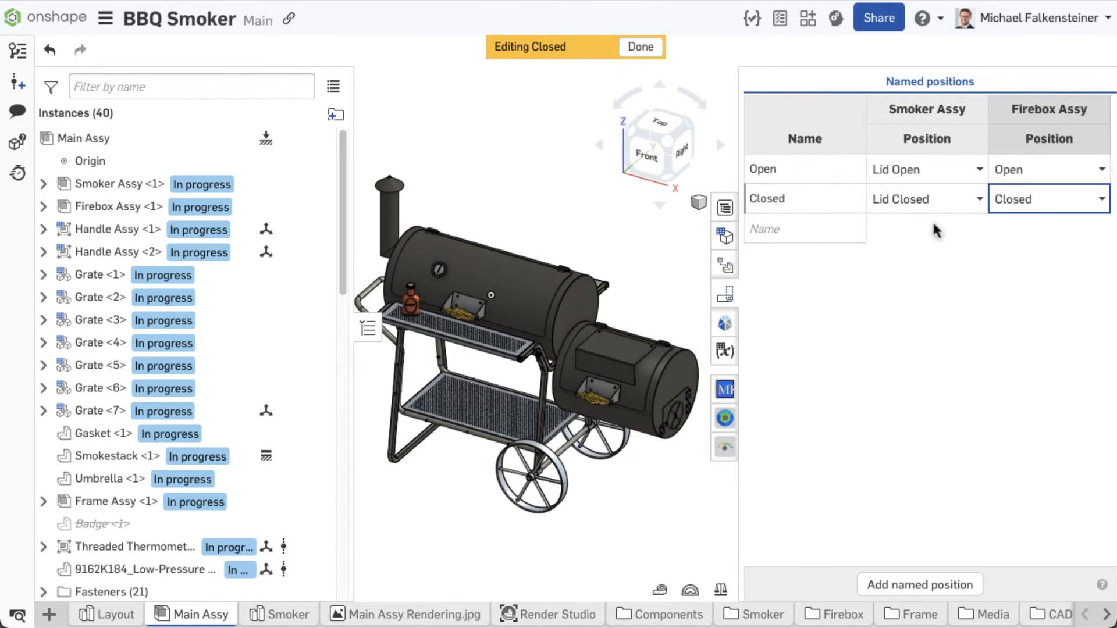
left_click(639, 47)
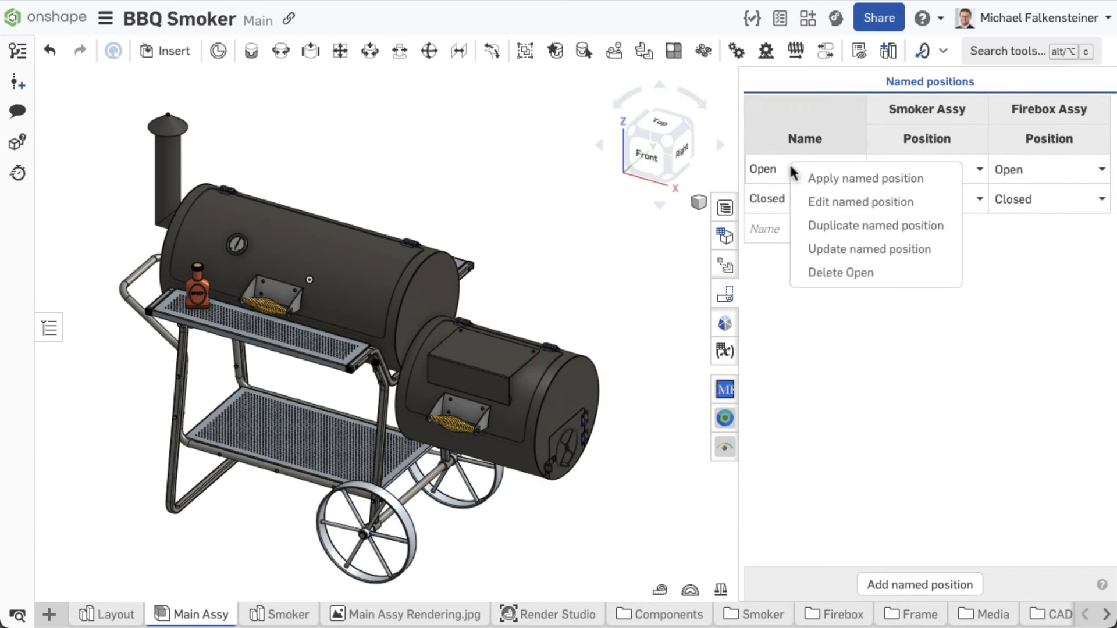
Test the Main Assy positions: apply Open, then Closed, then Open again
left_click(865, 178)
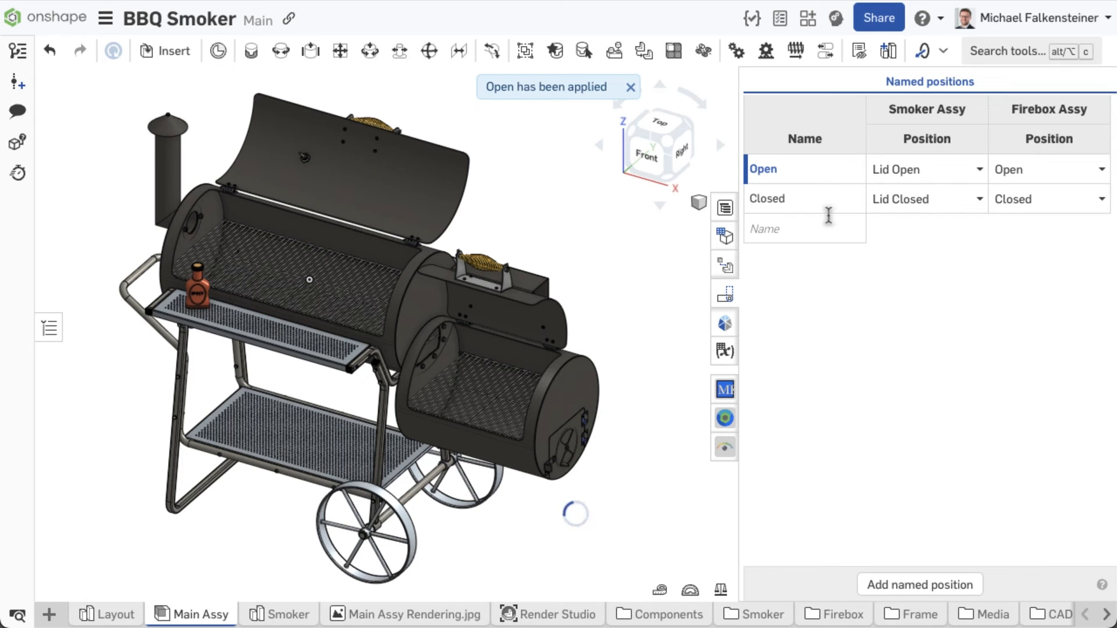
left_click(768, 199)
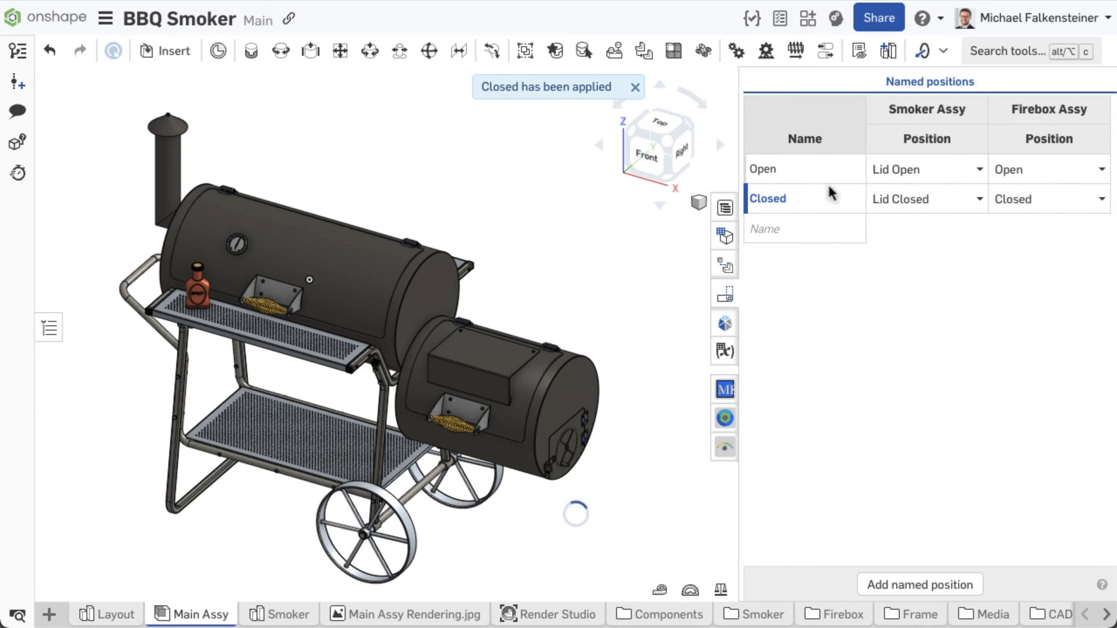
left_click(763, 169)
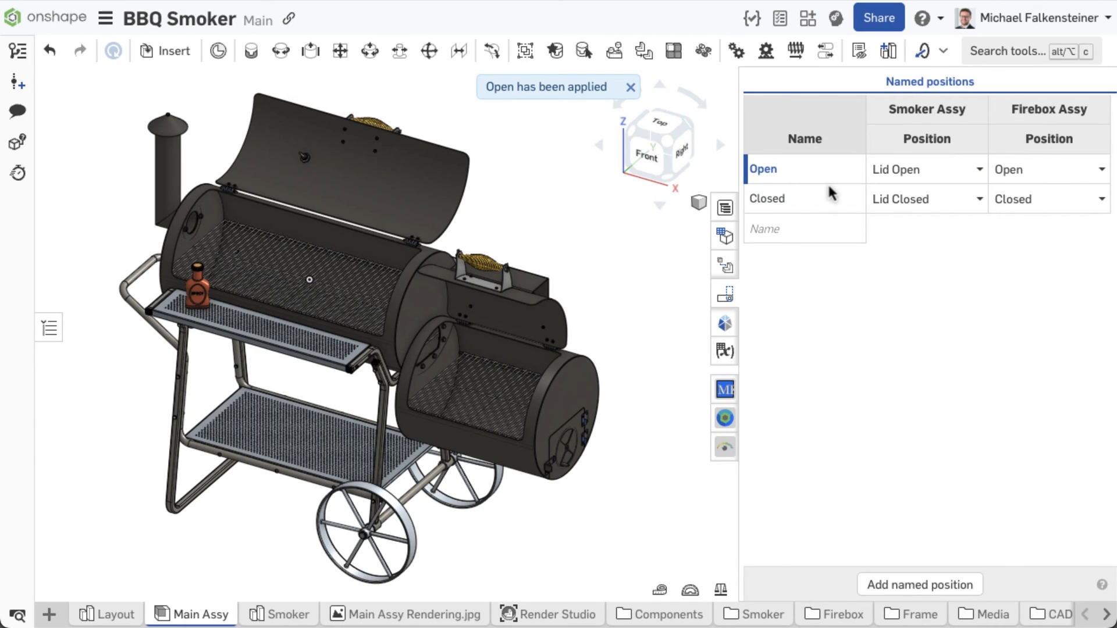